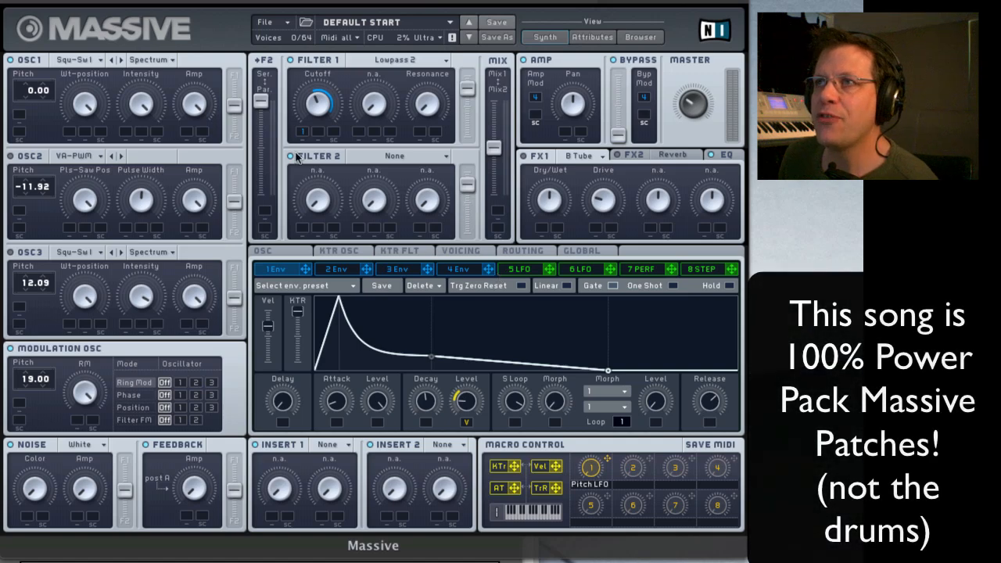
{"action": "mouse_move", "coordinate": [288, 147]}
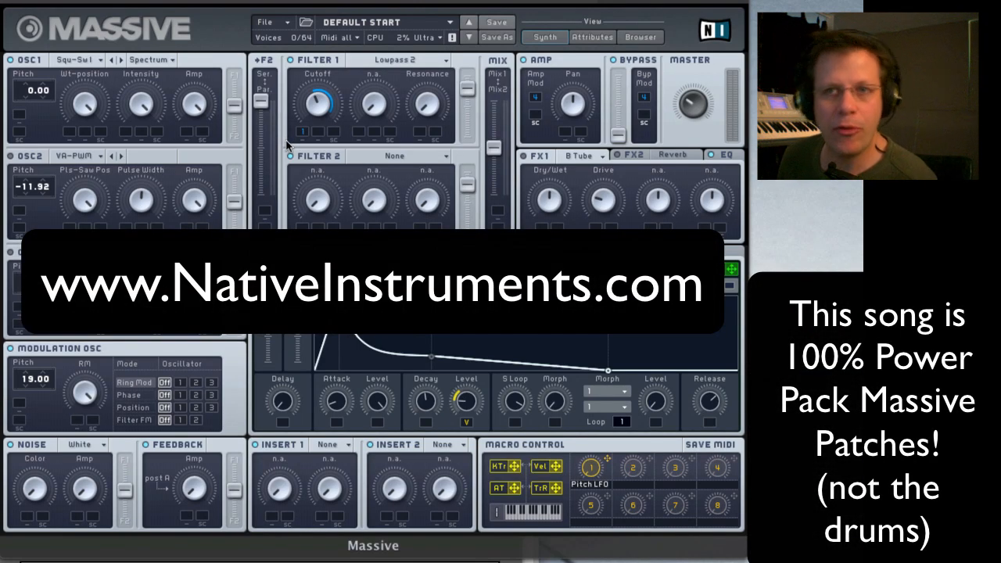
{"action": "mouse_move", "coordinate": [150, 155]}
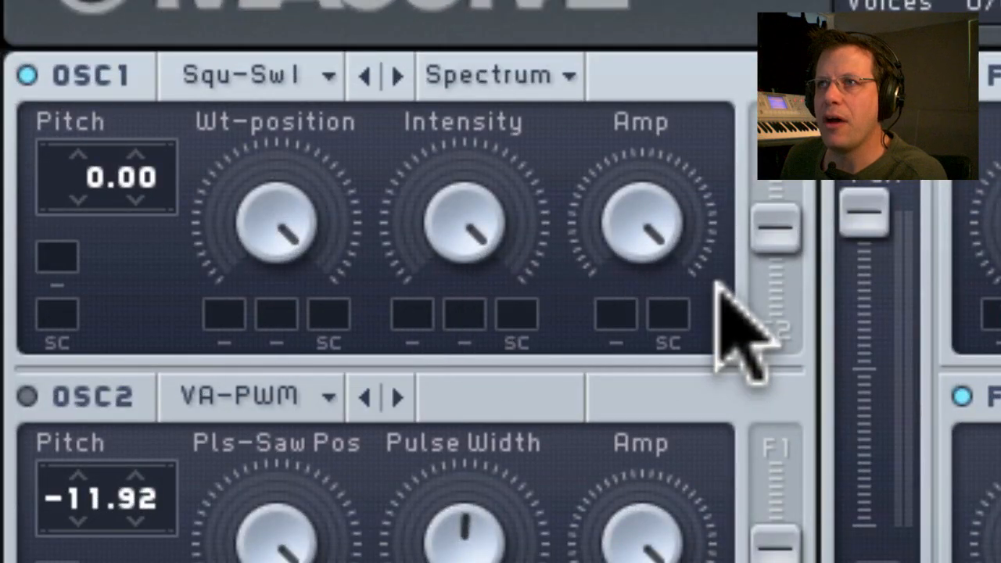
{"action": "mouse_move", "coordinate": [219, 360]}
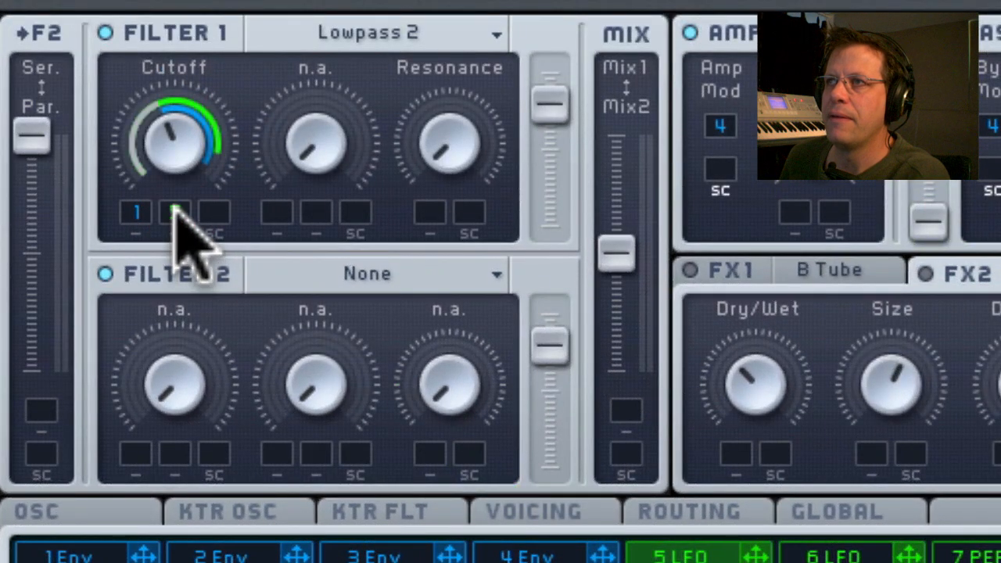
Step: Assign LFO 5 to the Filter 1 Cutoff slot and list its modulation sources
{"action": "left_click", "coordinate": [171, 217]}
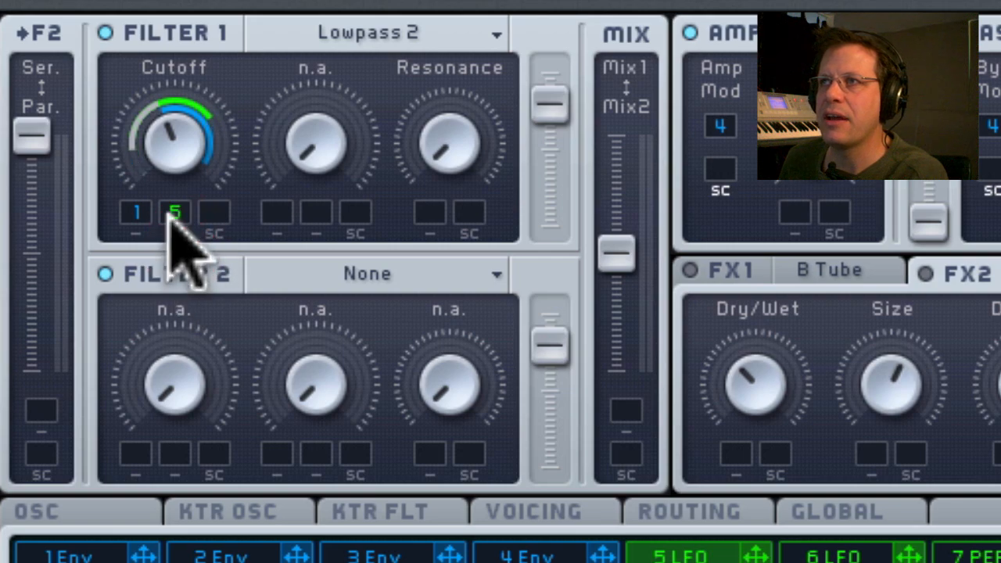
{"action": "right_click", "coordinate": [169, 217]}
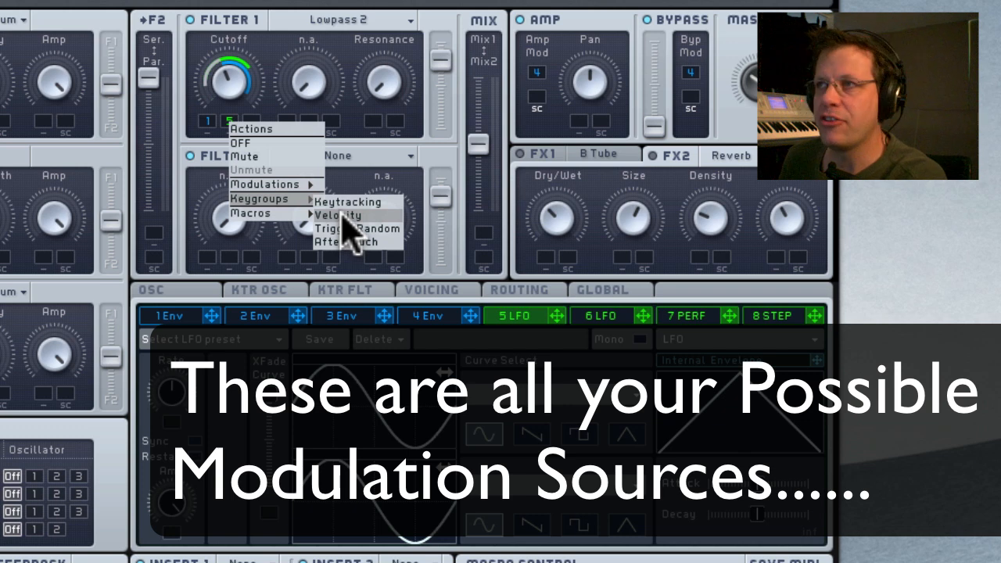
{"action": "mouse_move", "coordinate": [259, 227]}
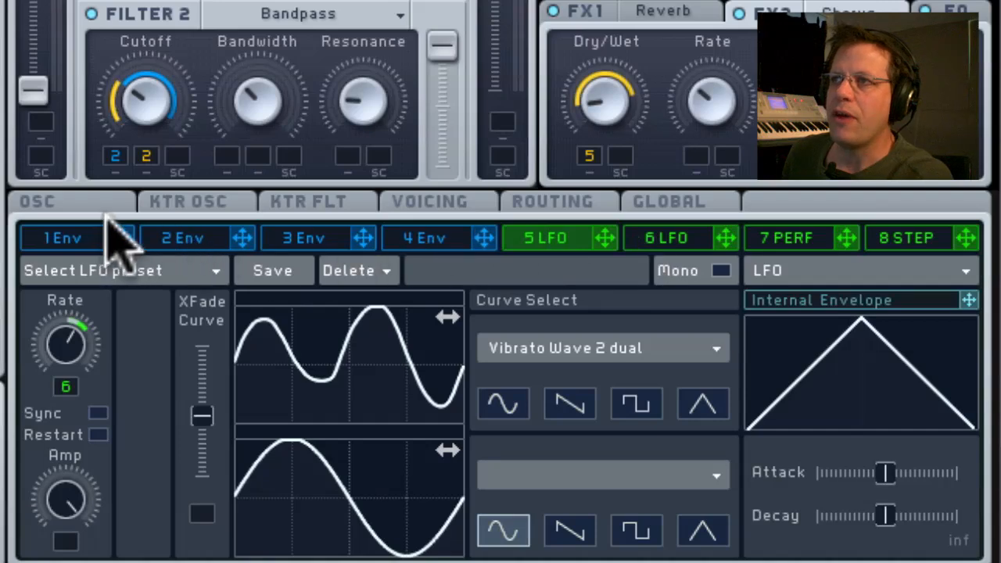
Step: Set LFO 5 to Performer mode and paint curve shapes into its sequencer steps
{"action": "left_click", "coordinate": [551, 237]}
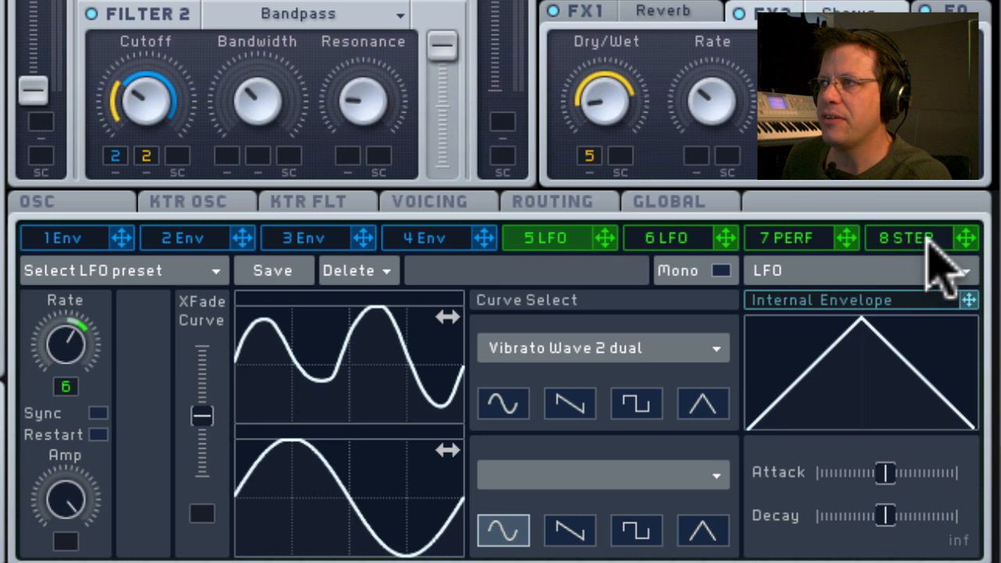
{"action": "mouse_move", "coordinate": [880, 294]}
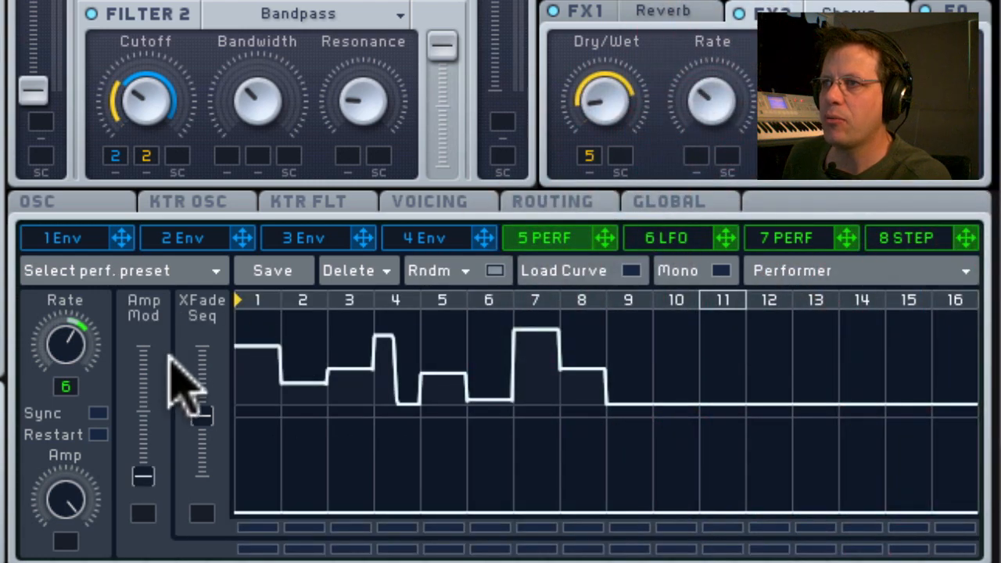
{"action": "left_click", "coordinate": [564, 269]}
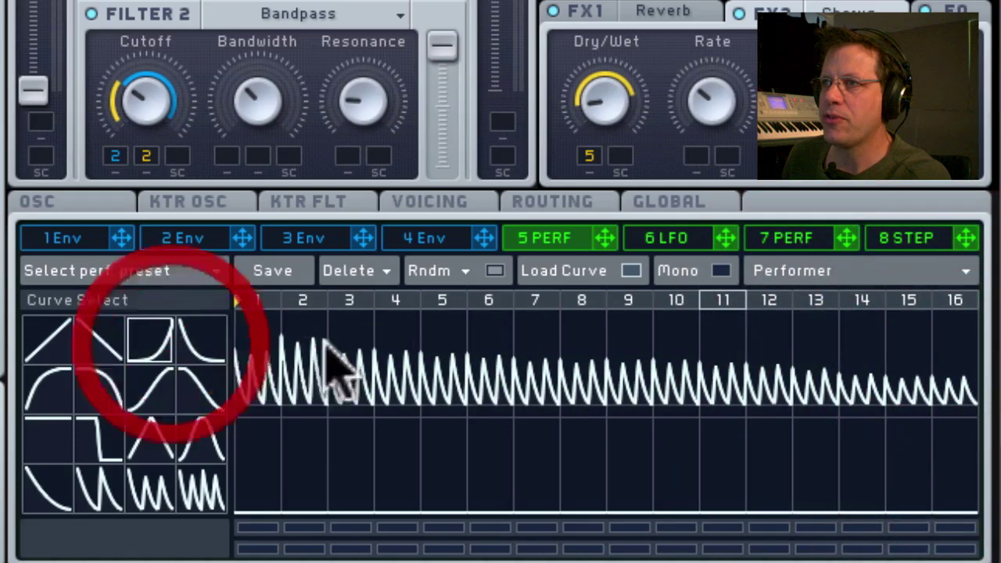
{"action": "left_click", "coordinate": [96, 393]}
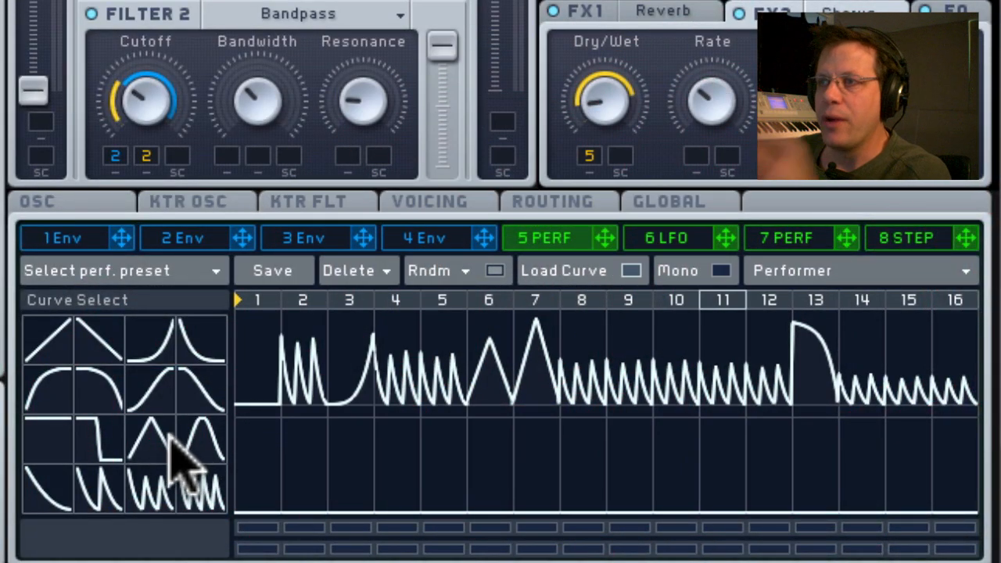
{"action": "mouse_move", "coordinate": [129, 422]}
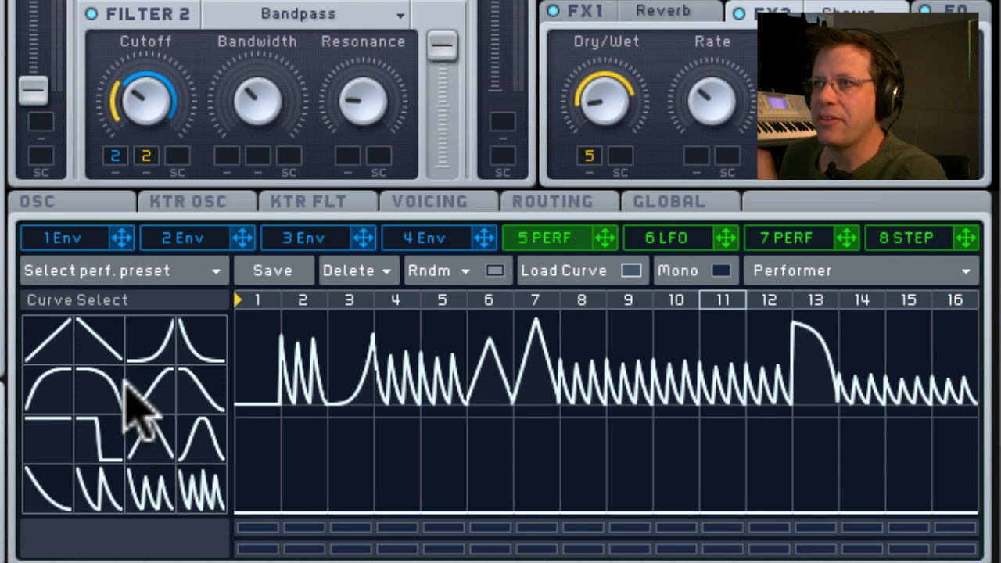
{"action": "left_click", "coordinate": [96, 350]}
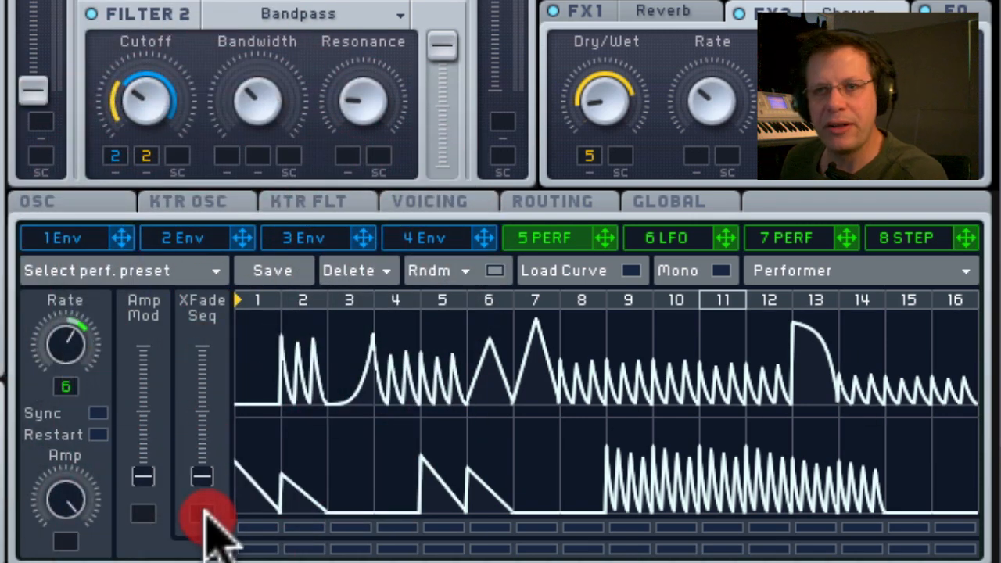
Step: Select LFO 6 and give its lower wave a Bending curve shape
{"action": "left_click", "coordinate": [668, 238]}
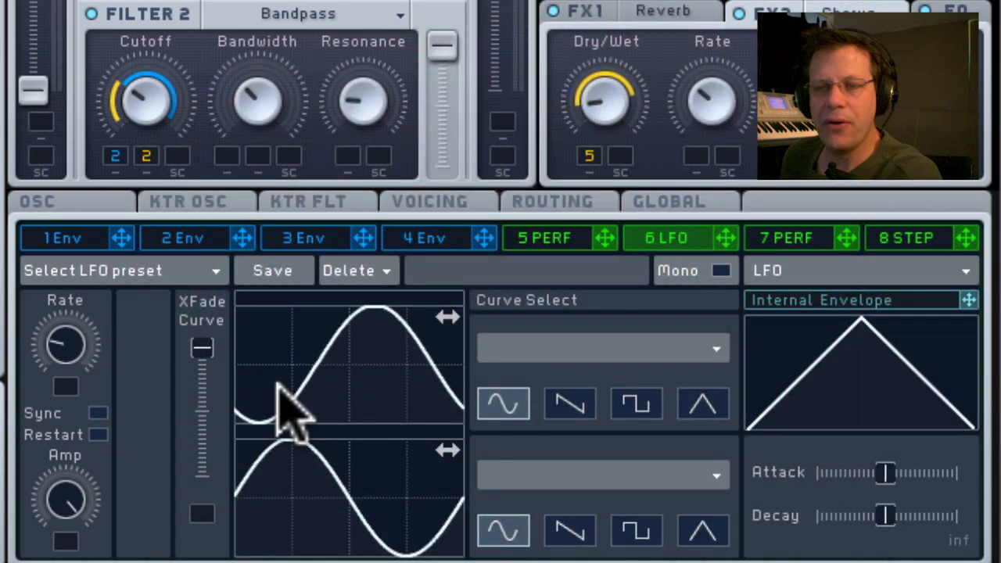
{"action": "mouse_move", "coordinate": [313, 482]}
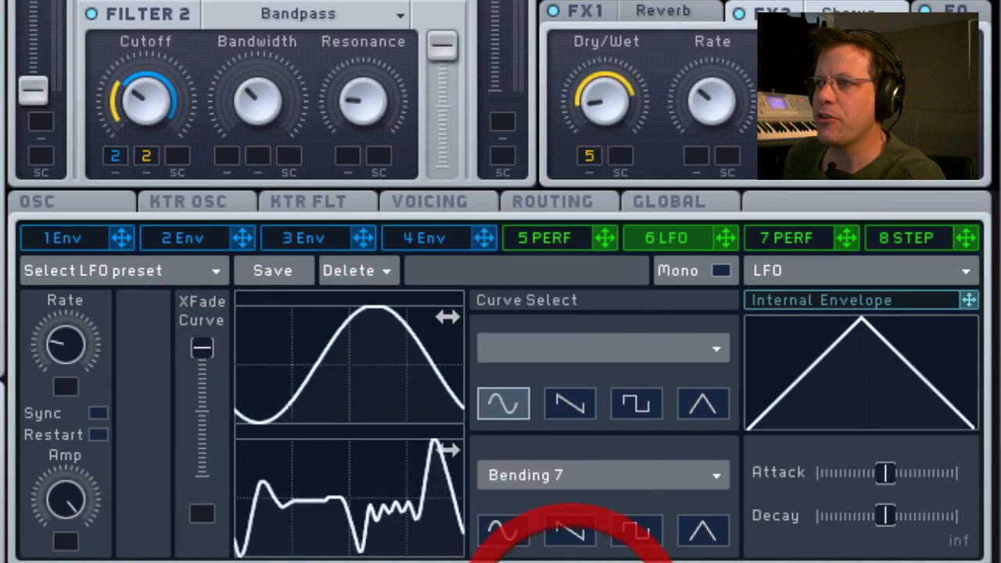
{"action": "left_click", "coordinate": [202, 363]}
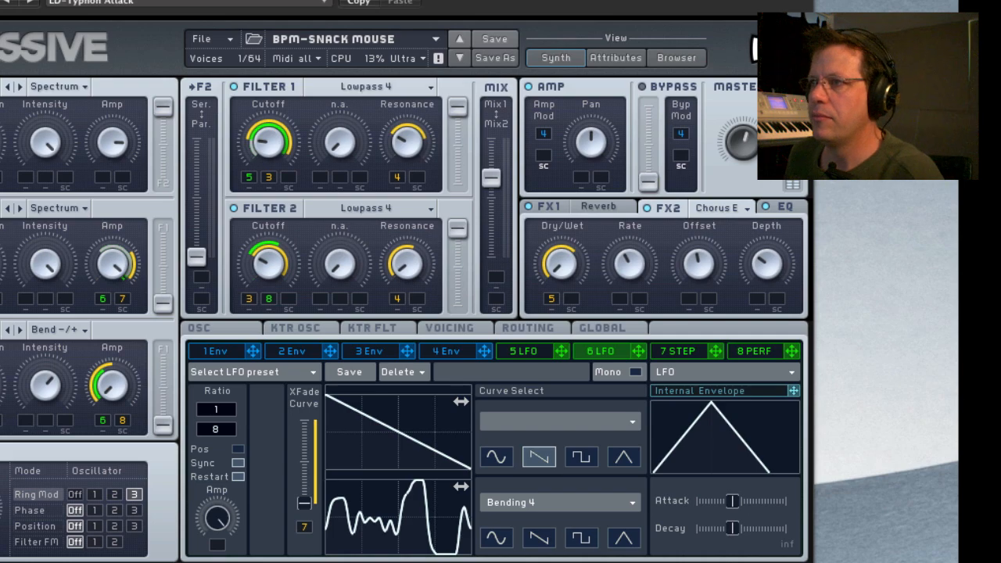
Step: Scroll to reveal the Voicing settings with voice count and unisono spread
{"action": "scroll", "scroll_direction": "down", "scroll_amount": 3}
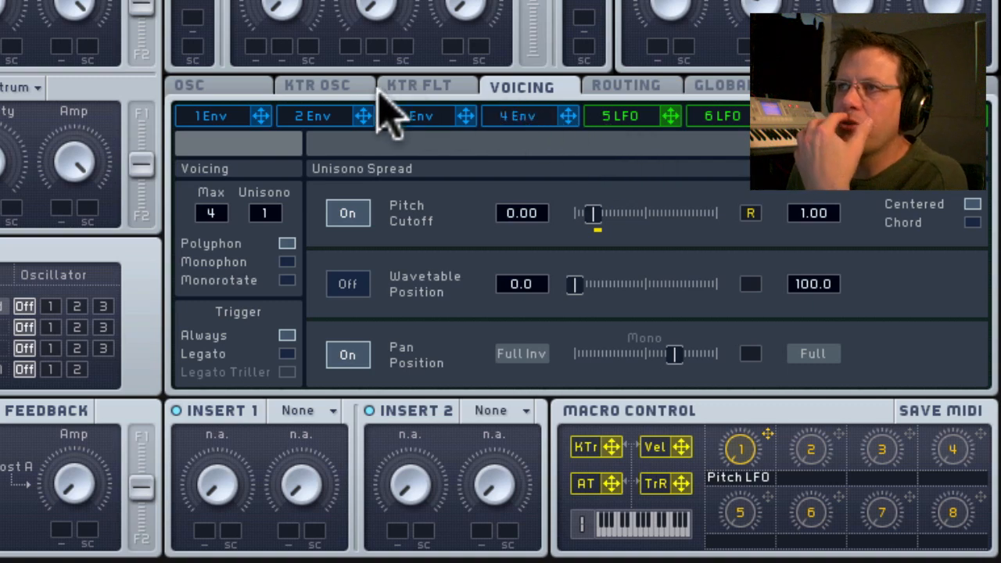
Step: Set the patch's Max voices to 32 in the Voicing settings
{"action": "left_click", "coordinate": [202, 86]}
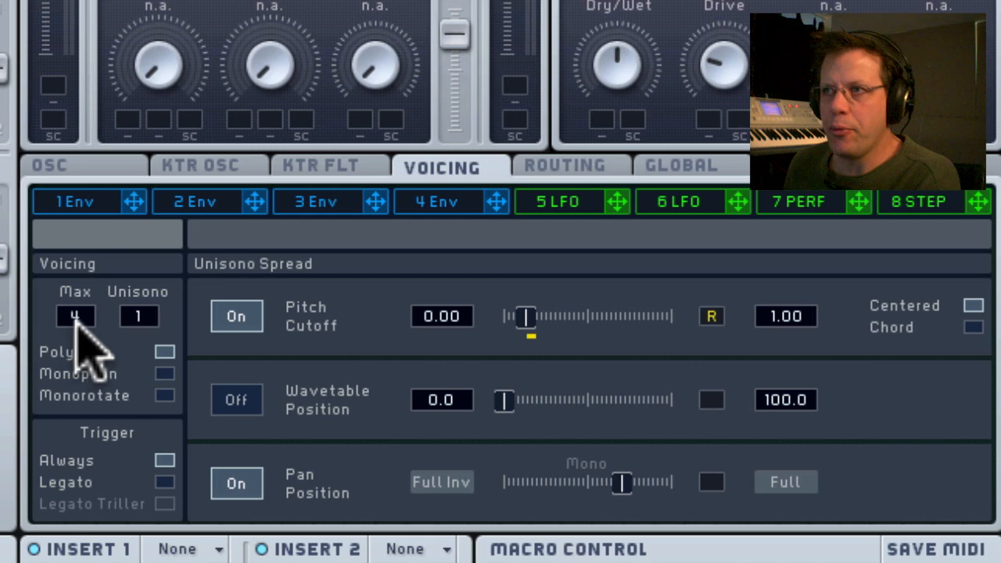
{"action": "left_click", "coordinate": [75, 316]}
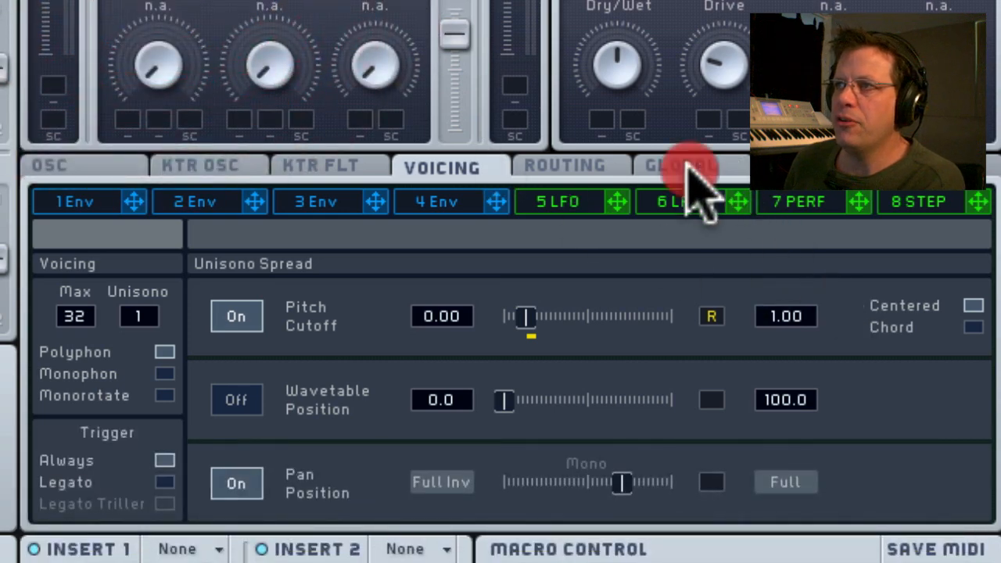
{"action": "left_click", "coordinate": [688, 166]}
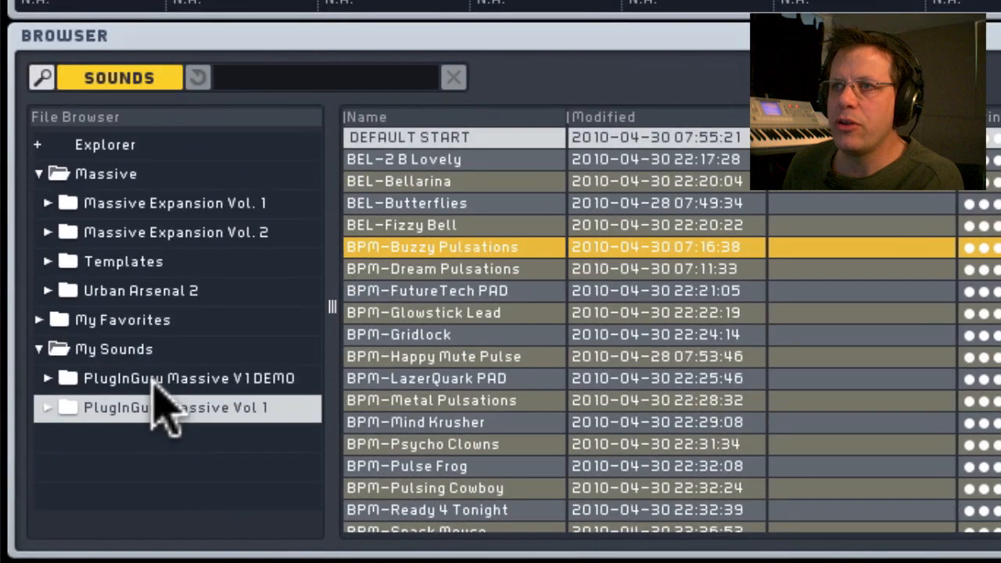
Step: Browse My Sounds and select the PlugInGuru Massive Vol 1 folder in the attribute browser
{"action": "left_click", "coordinate": [45, 348]}
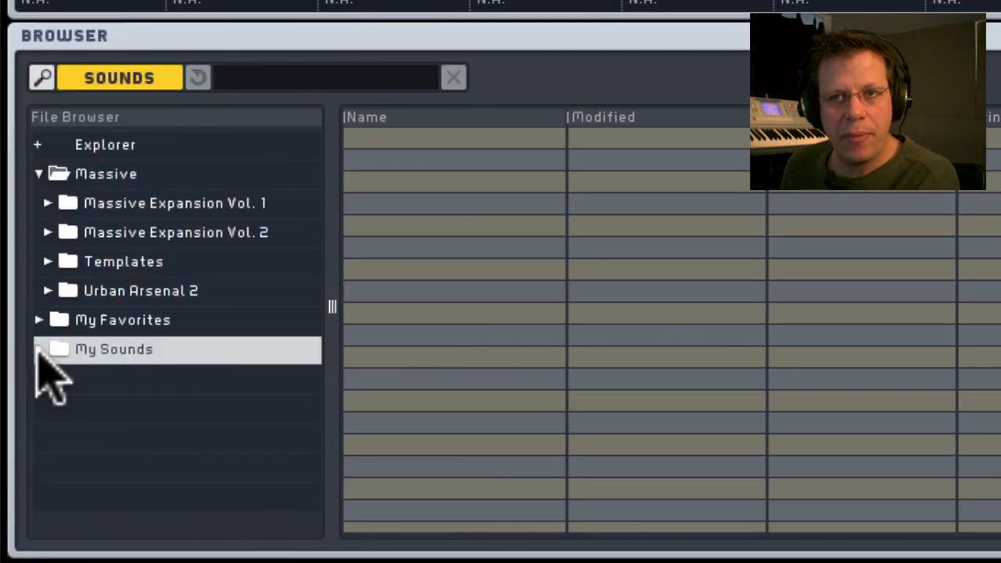
{"action": "left_click", "coordinate": [40, 351]}
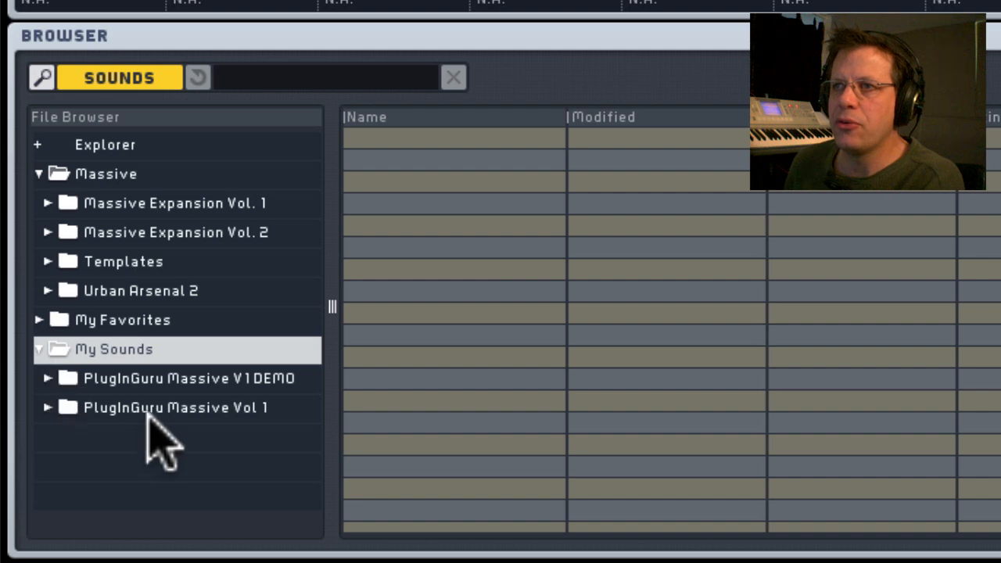
{"action": "left_click", "coordinate": [172, 407]}
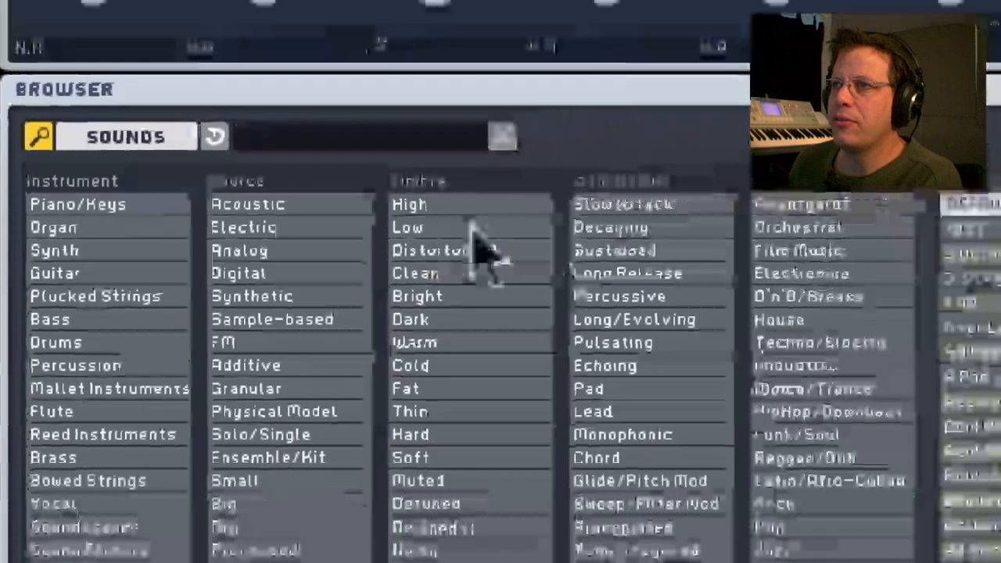
Step: Filter the attribute search to Synth, Pad articulation and a fat timbre
{"action": "left_click", "coordinate": [54, 250]}
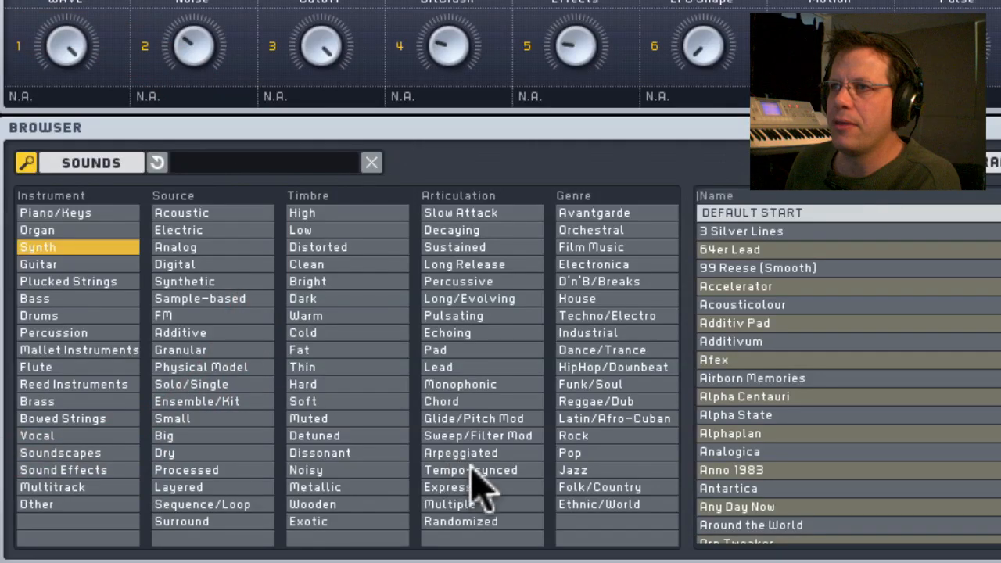
{"action": "left_click", "coordinate": [444, 351]}
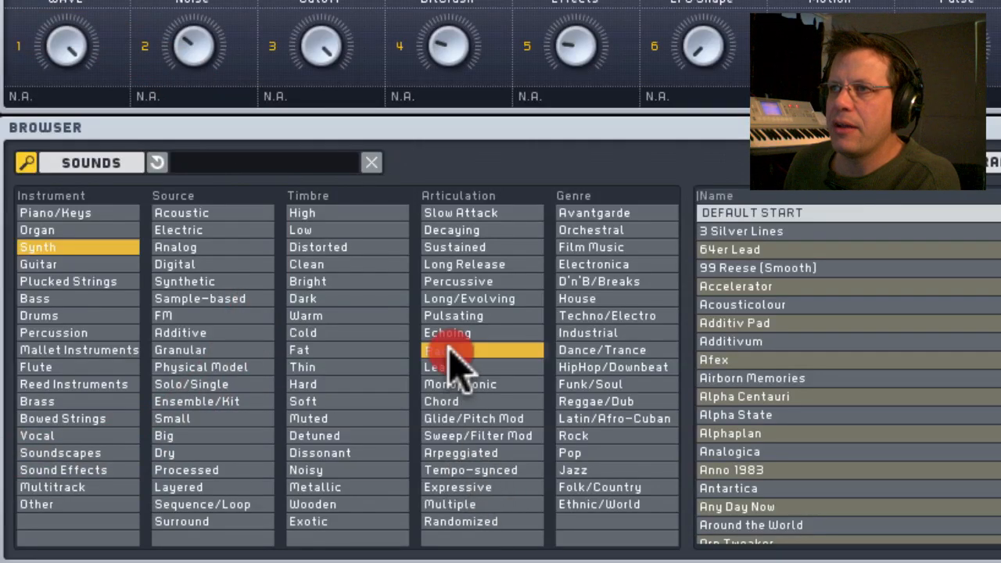
{"action": "left_click", "coordinate": [460, 351]}
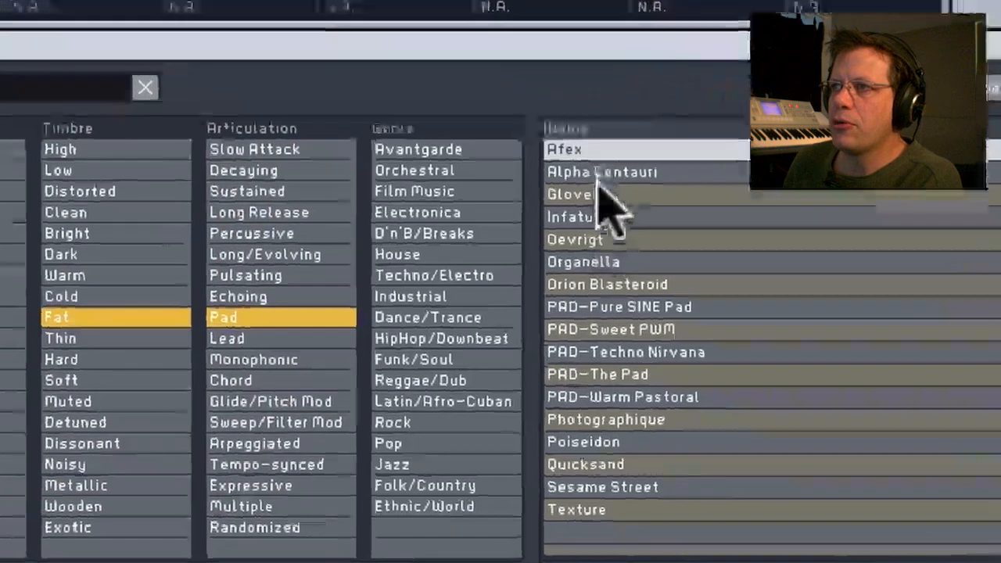
Step: Audition Alpha Centauri and other pads, then PAD-The Pad and PAD-Warm Pastoral
{"action": "left_click", "coordinate": [602, 171]}
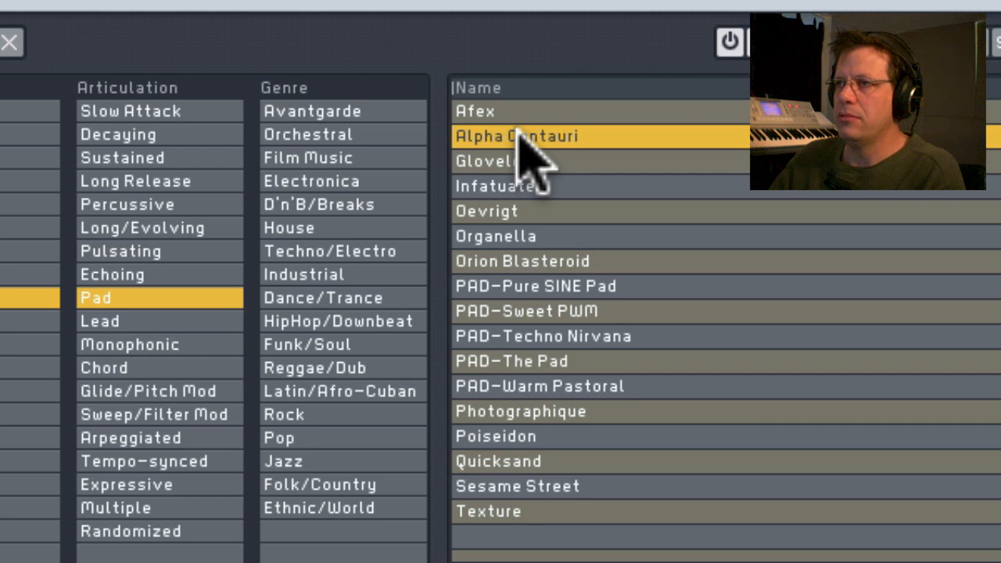
{"action": "mouse_move", "coordinate": [498, 201]}
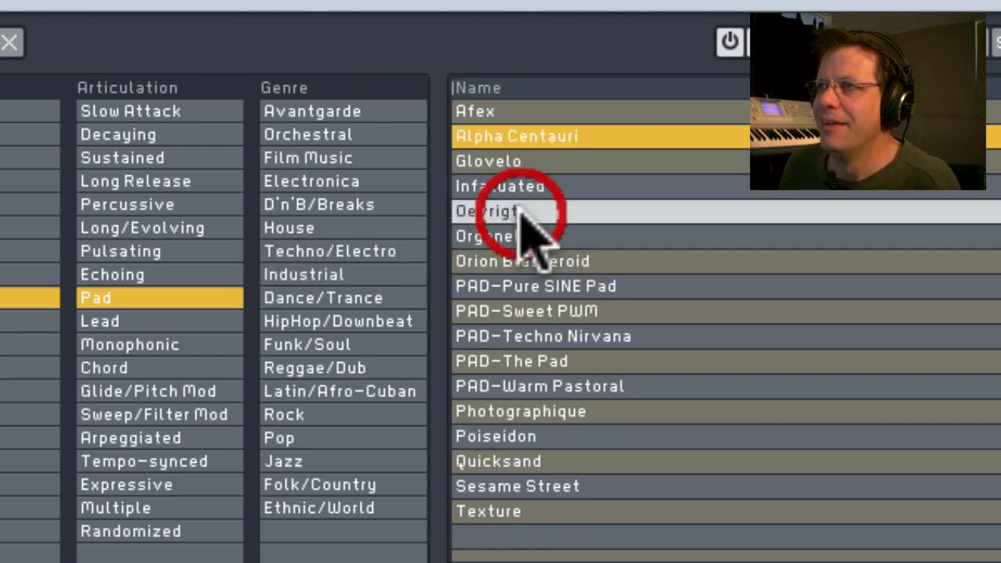
{"action": "left_click", "coordinate": [525, 212]}
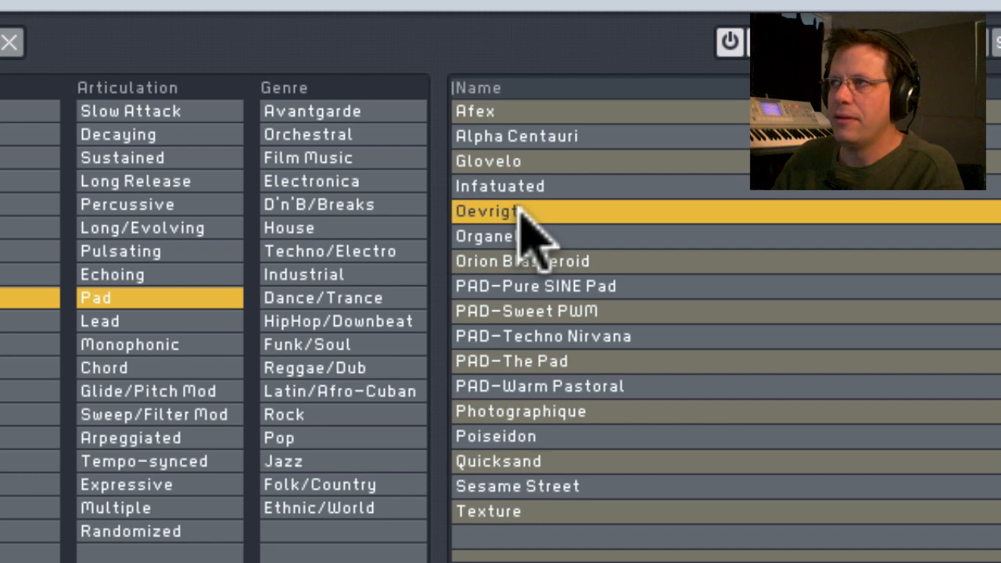
{"action": "mouse_move", "coordinate": [535, 258]}
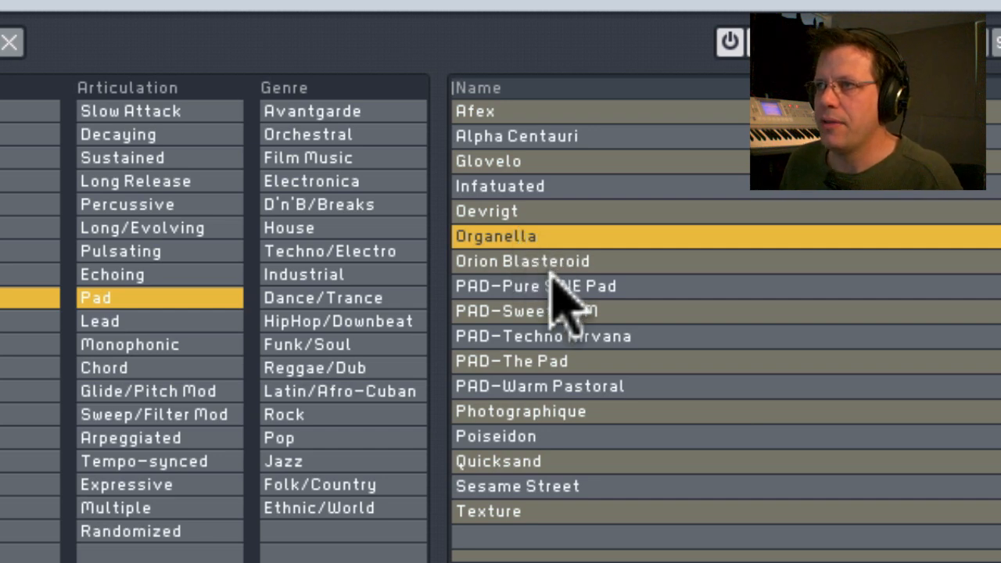
{"action": "left_click", "coordinate": [559, 286]}
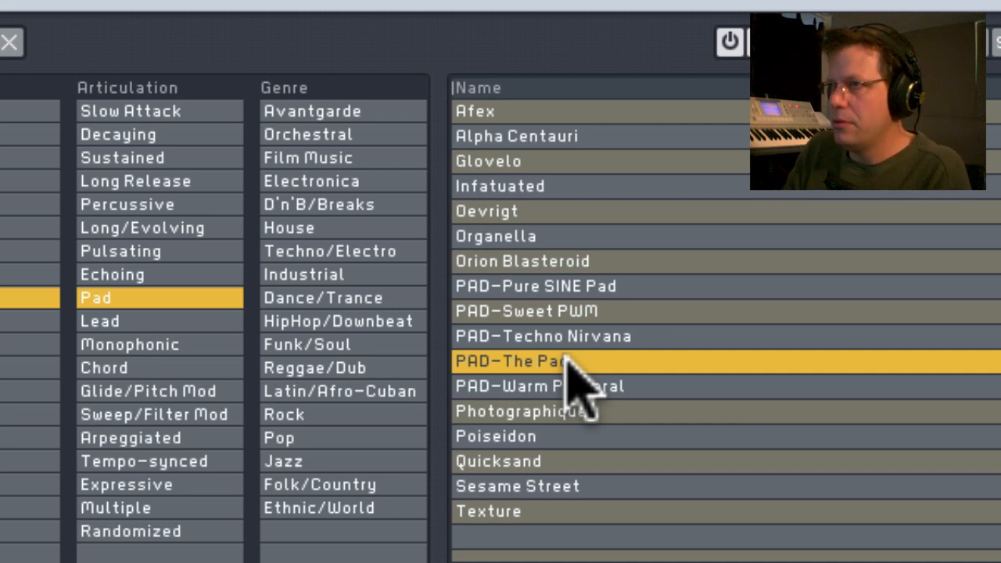
{"action": "left_click", "coordinate": [571, 387]}
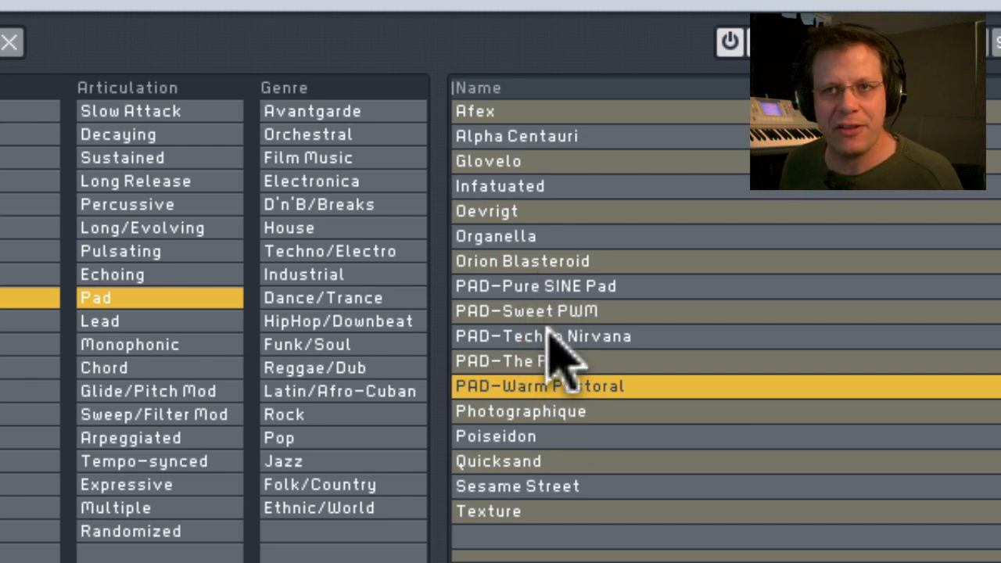
{"action": "left_click", "coordinate": [555, 337]}
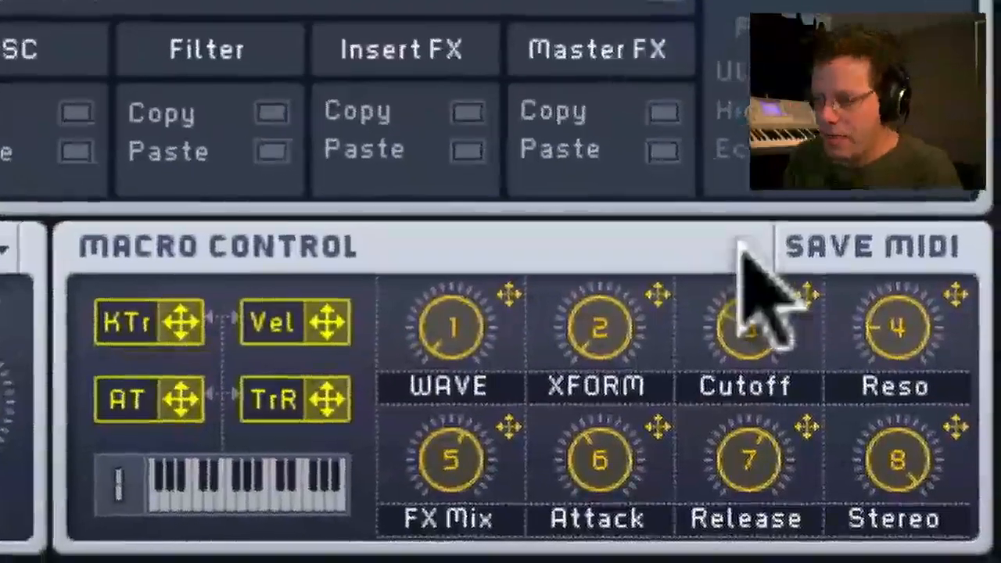
Step: Switch from the Macro Control area to the full synth panel view
{"action": "left_click", "coordinate": [747, 235]}
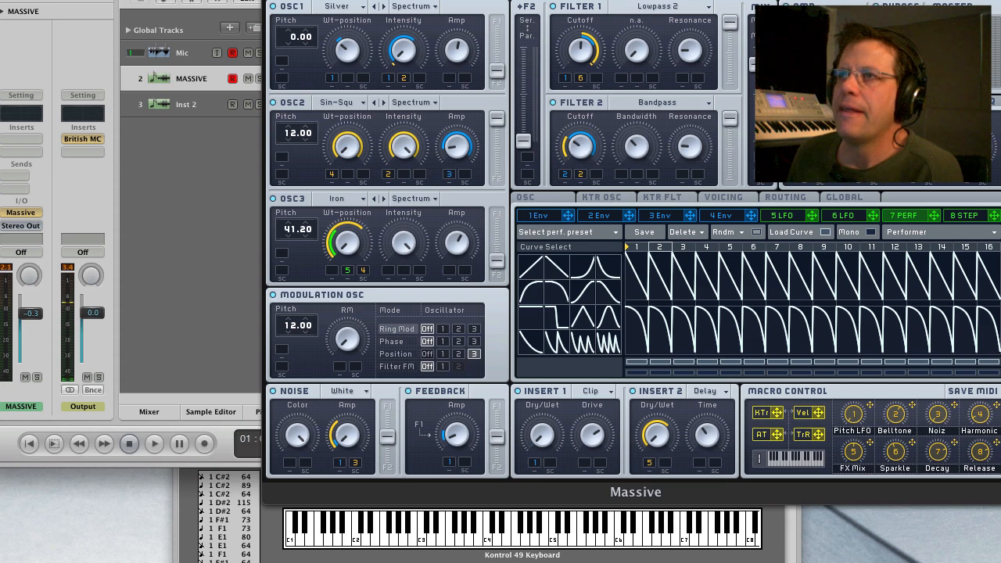
{"action": "left_click", "coordinate": [723, 197]}
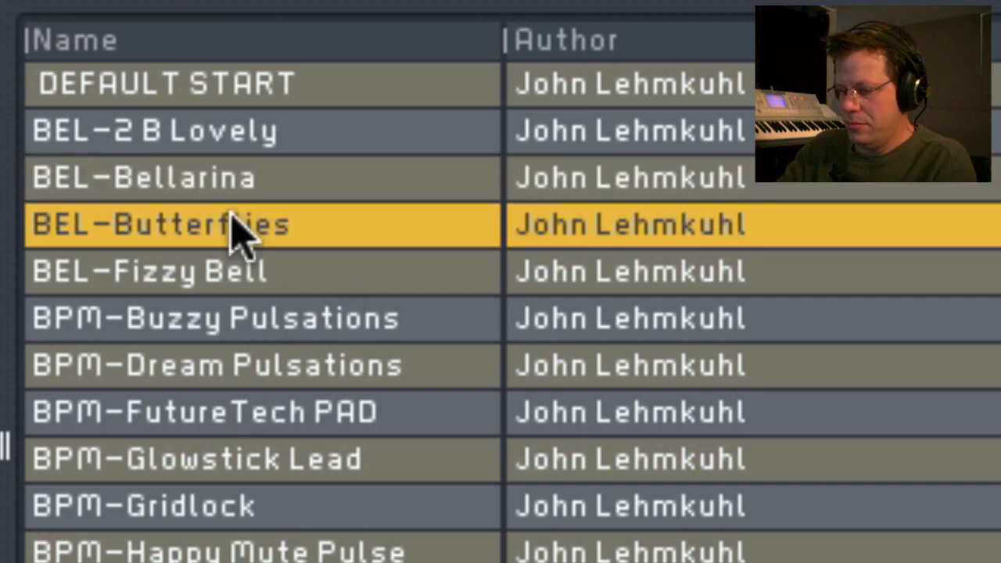
{"action": "mouse_move", "coordinate": [269, 348]}
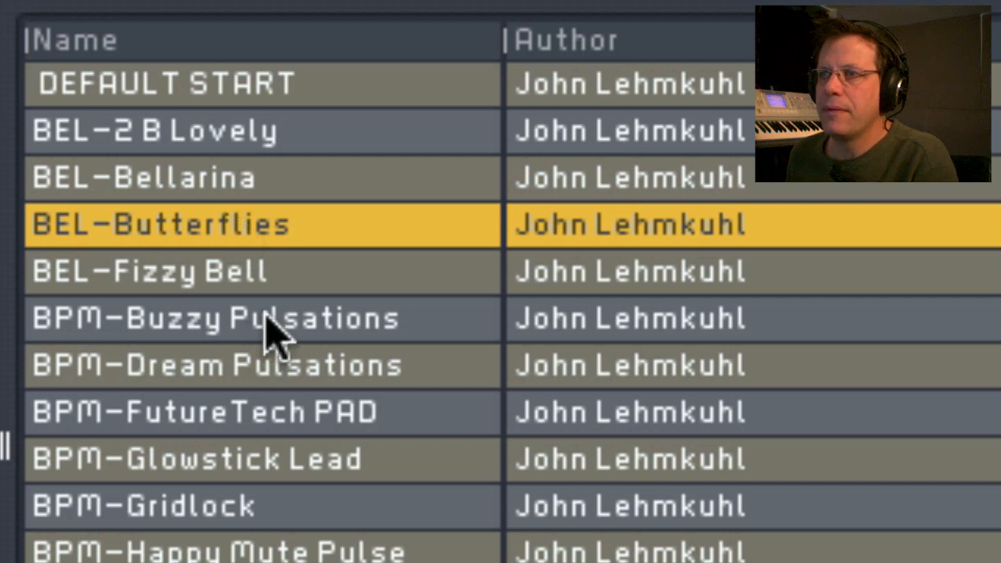
Step: Load BPM-Dream Pulsations, then commit to BPM-Glowstick Lead
{"action": "left_click", "coordinate": [188, 366]}
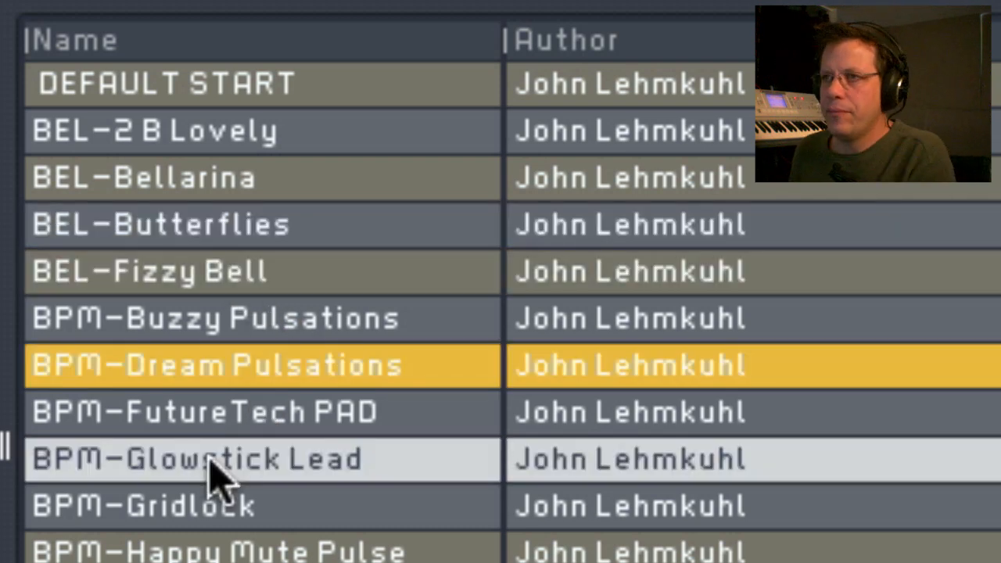
{"action": "left_click", "coordinate": [219, 460]}
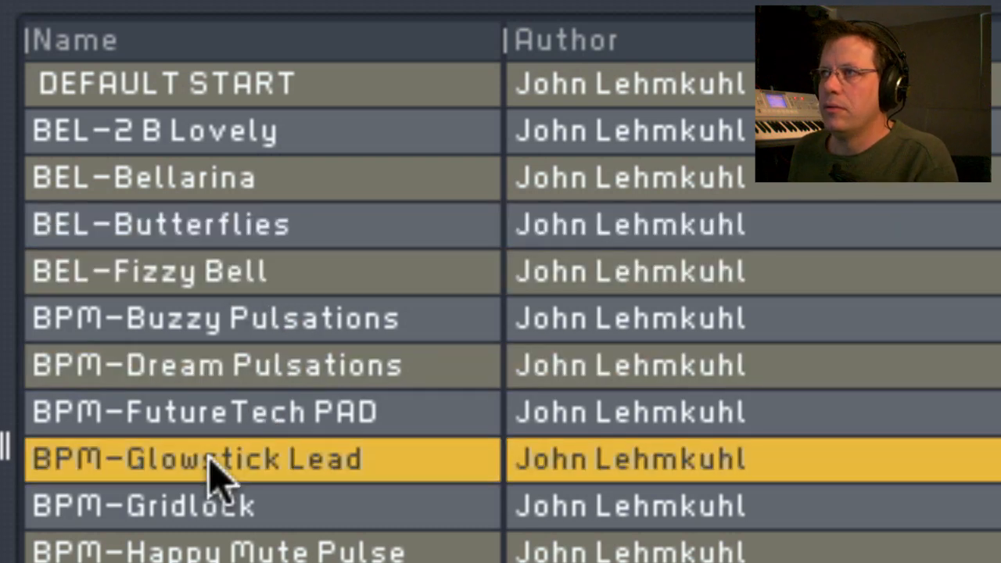
{"action": "mouse_move", "coordinate": [223, 482]}
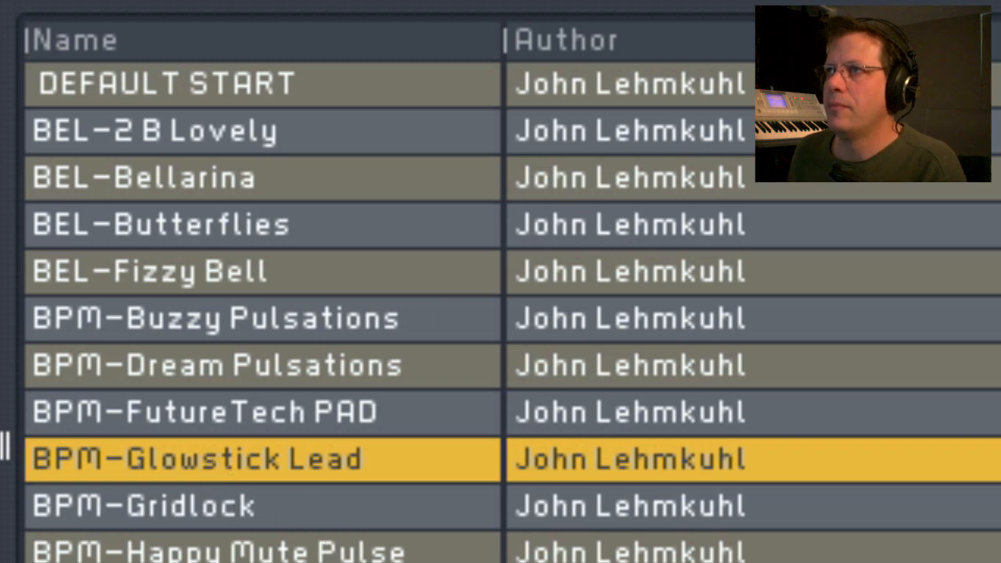
{"action": "double_click", "coordinate": [196, 460]}
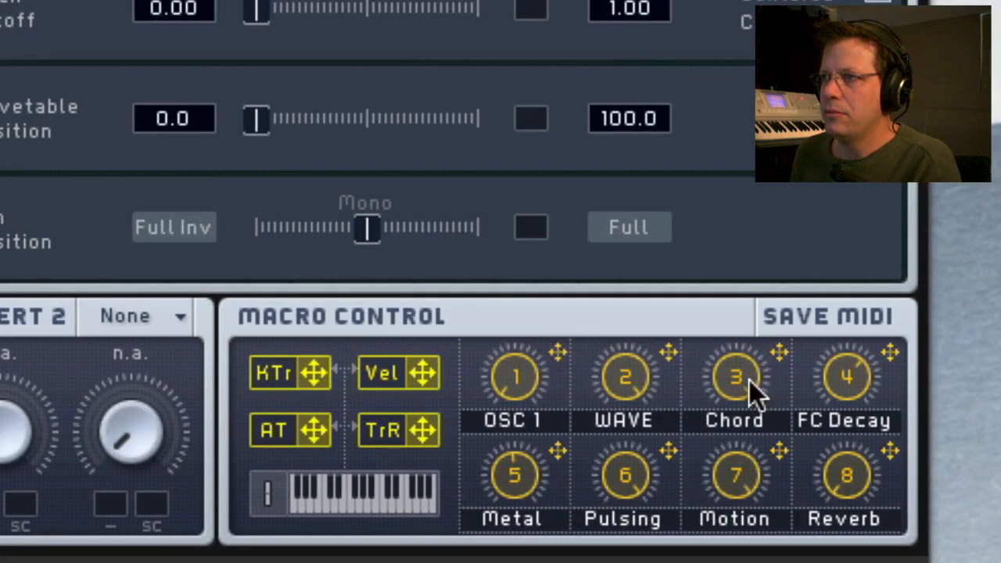
{"action": "mouse_move", "coordinate": [751, 391]}
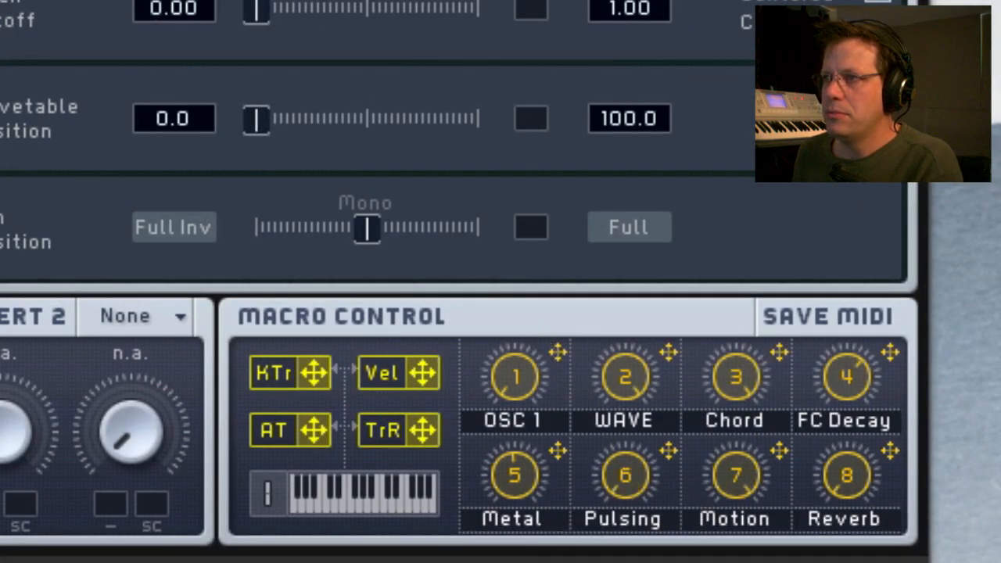
{"action": "mouse_move", "coordinate": [748, 407]}
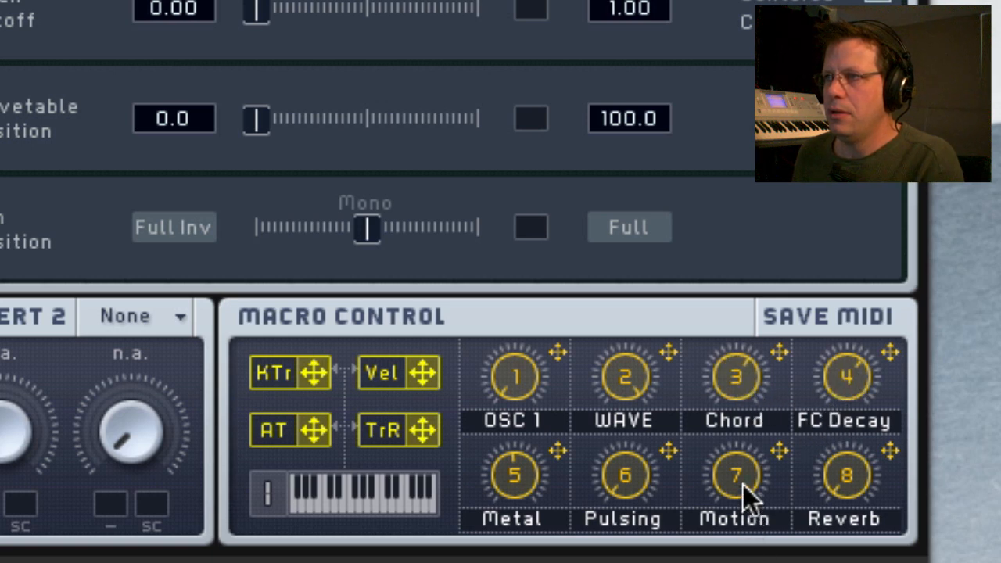
{"action": "mouse_move", "coordinate": [750, 522]}
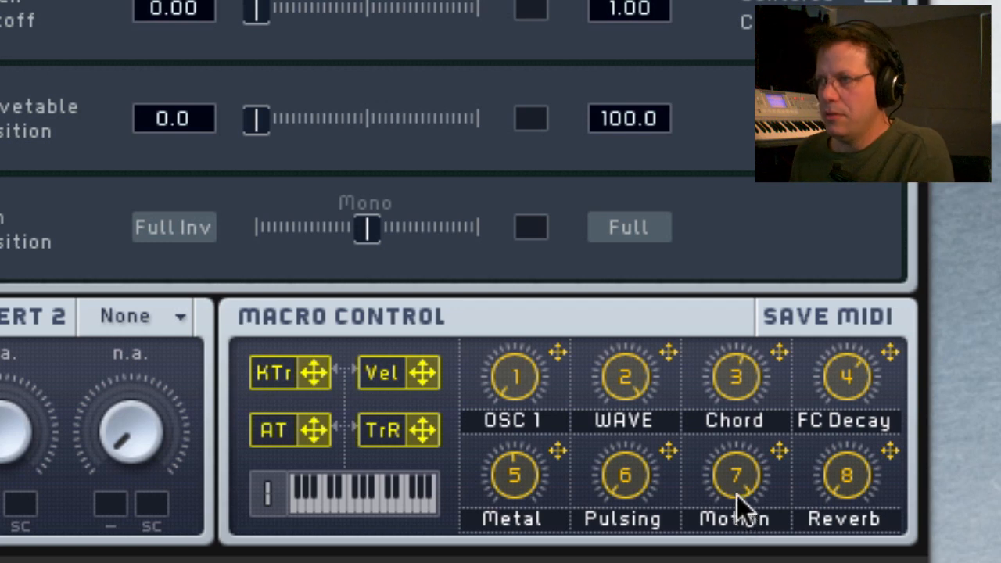
{"action": "mouse_move", "coordinate": [748, 295]}
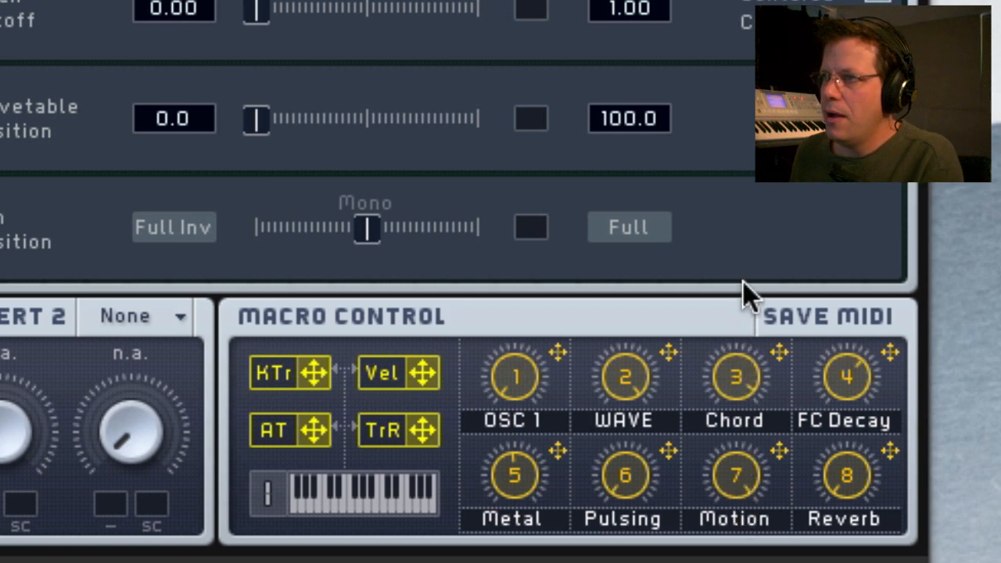
{"action": "mouse_move", "coordinate": [651, 301]}
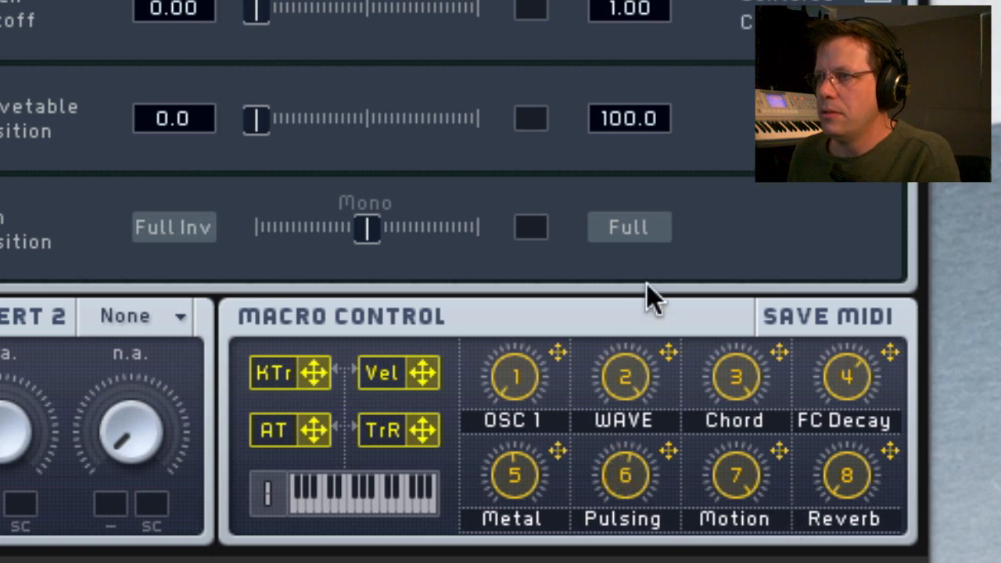
{"action": "mouse_move", "coordinate": [645, 414]}
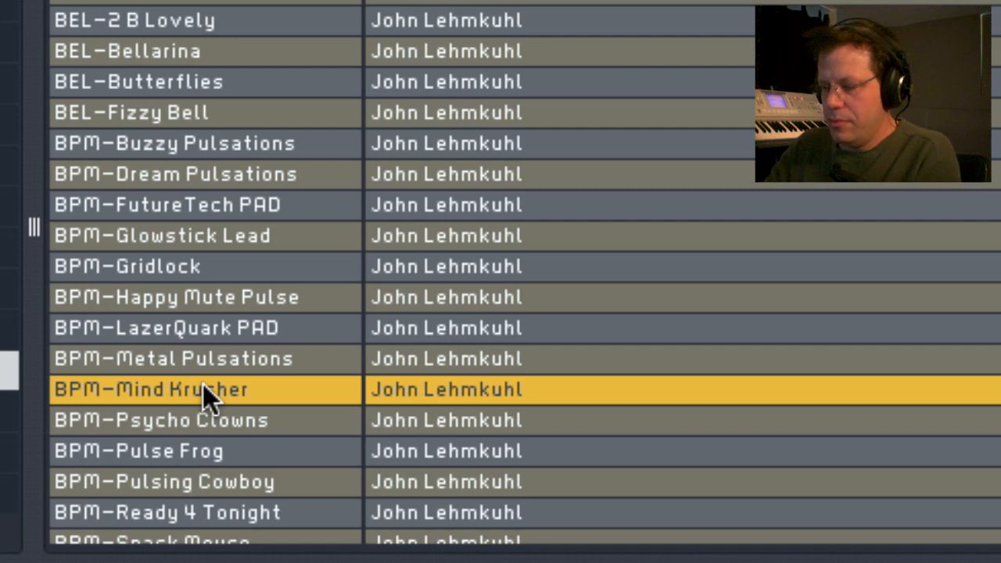
Step: Scroll the Power Pack list down past BPM-Metal Pulsations to the next patch
{"action": "scroll", "scroll_direction": "down", "scroll_amount": 3}
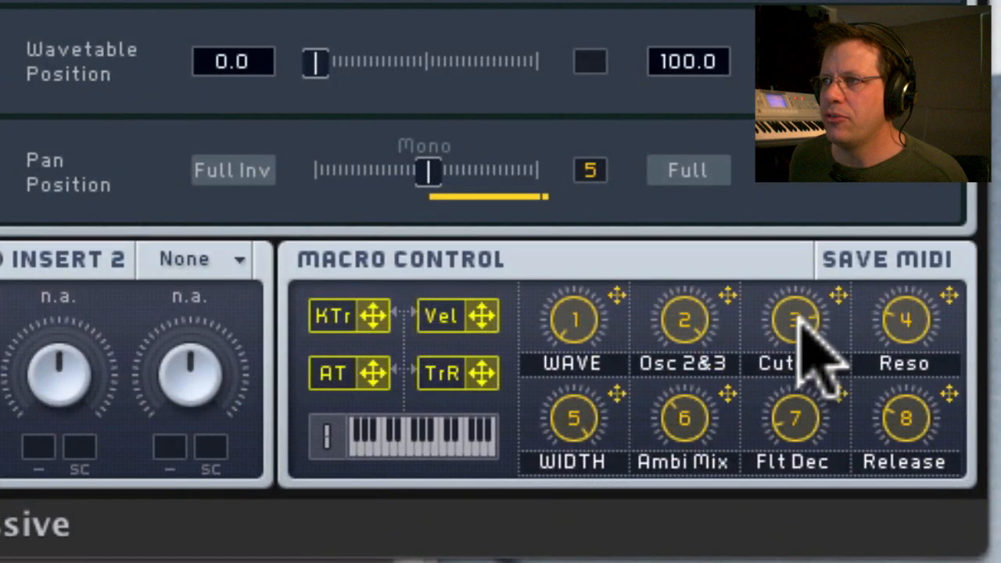
Step: Choose Midi Learn for the Cutoff macro knob so it picks up a hardware controller
{"action": "right_click", "coordinate": [797, 320]}
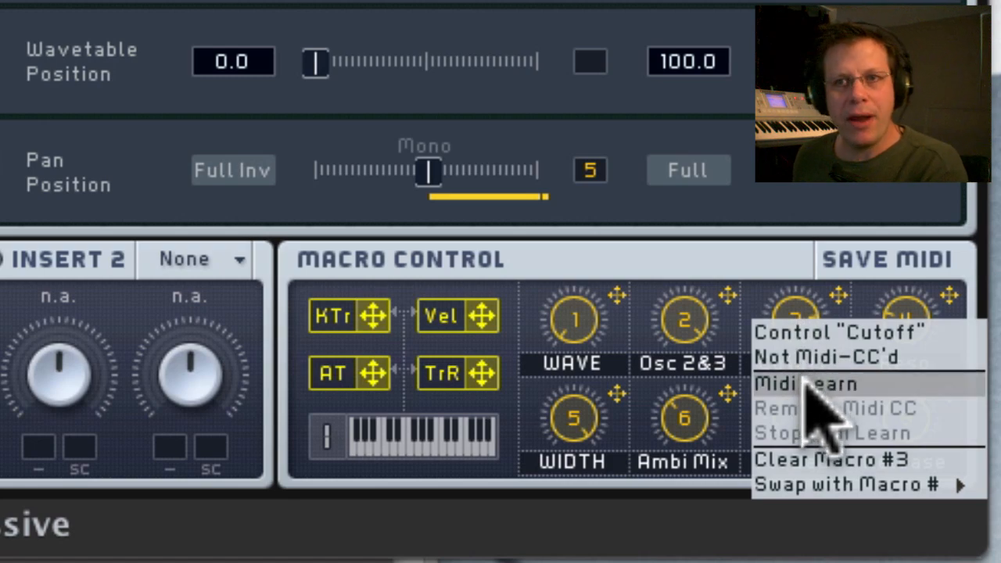
{"action": "left_click", "coordinate": [811, 385]}
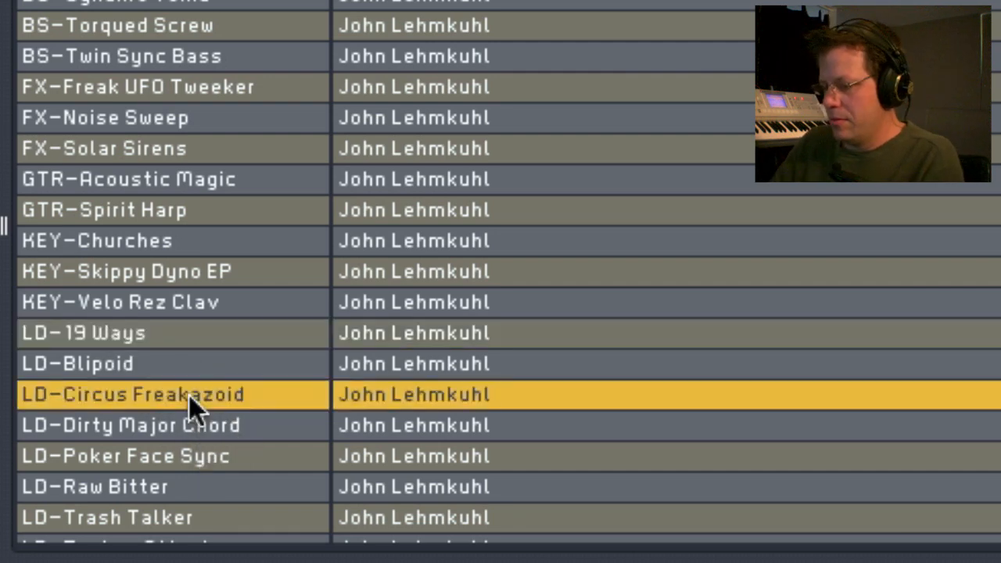
{"action": "mouse_move", "coordinate": [201, 446]}
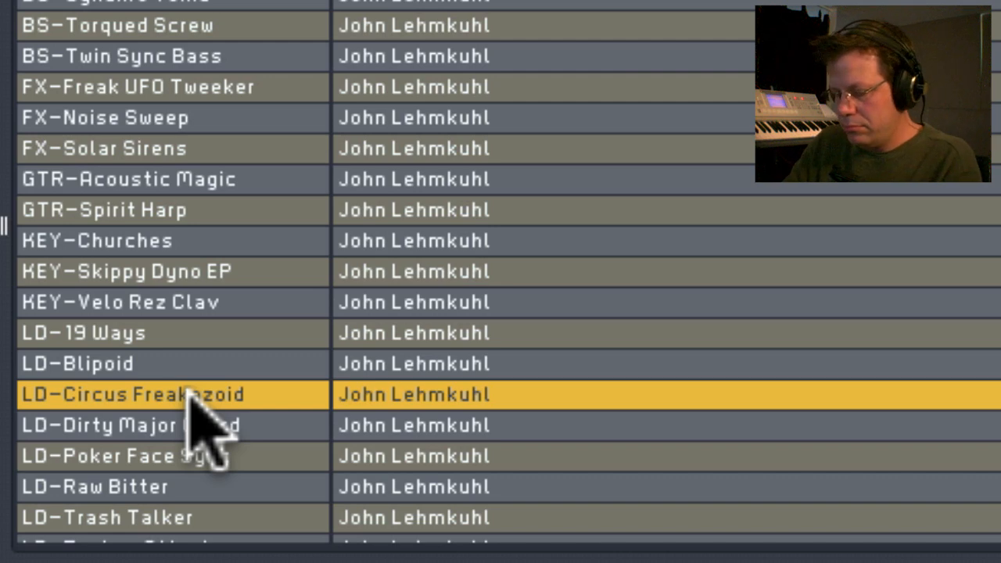
Step: Audition PAD-Magical Strings and FX-Freak UFO Tweeker, ending with FX-Noise Sweep loaded
{"action": "scroll", "scroll_direction": "down", "scroll_amount": 3}
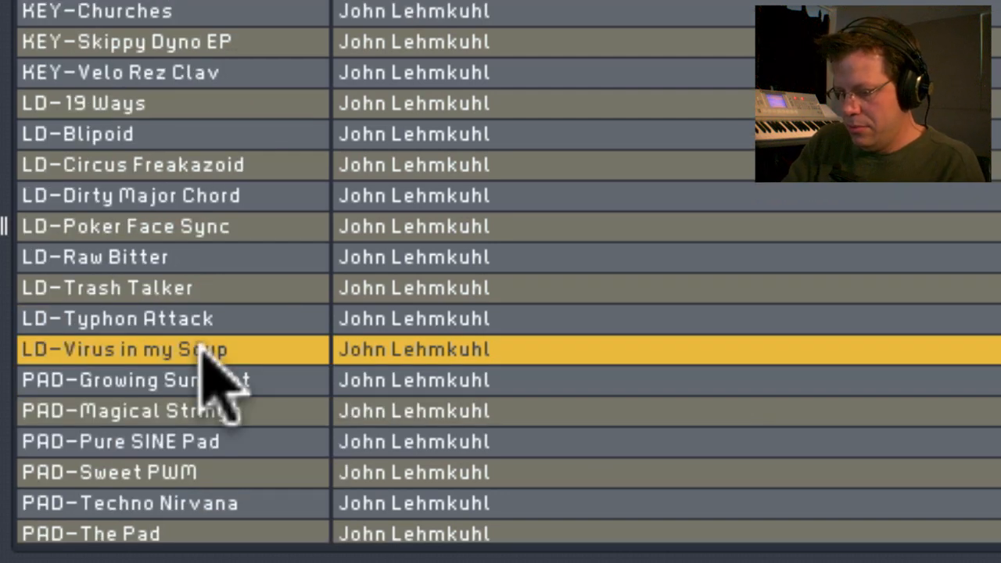
{"action": "scroll", "scroll_direction": "down", "scroll_amount": 3}
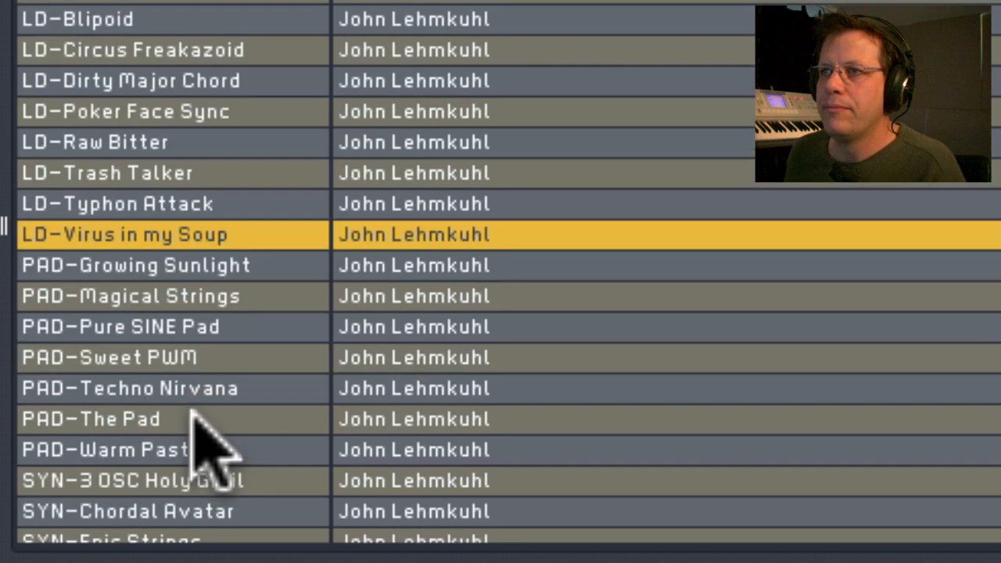
{"action": "left_click", "coordinate": [133, 297]}
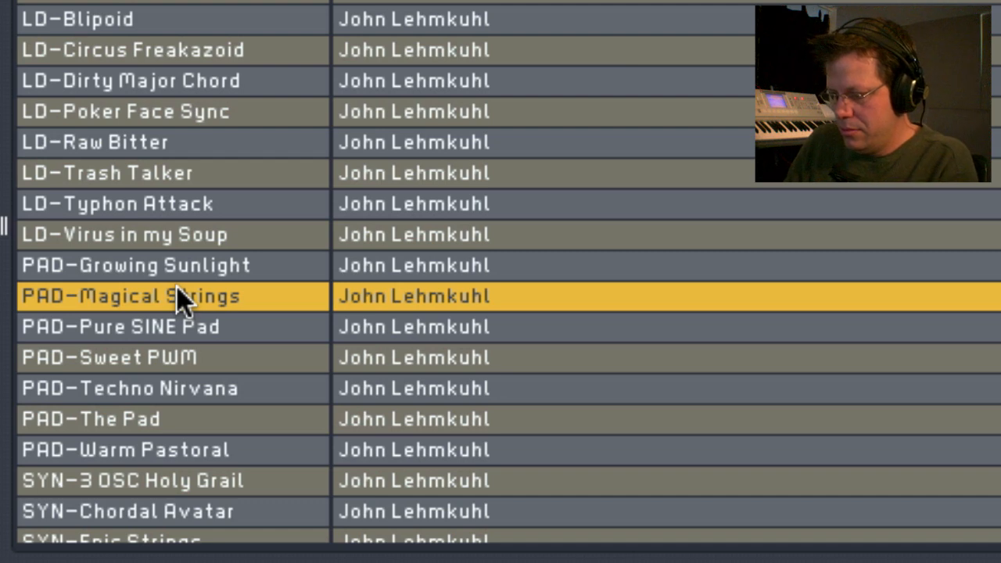
{"action": "left_click", "coordinate": [125, 482]}
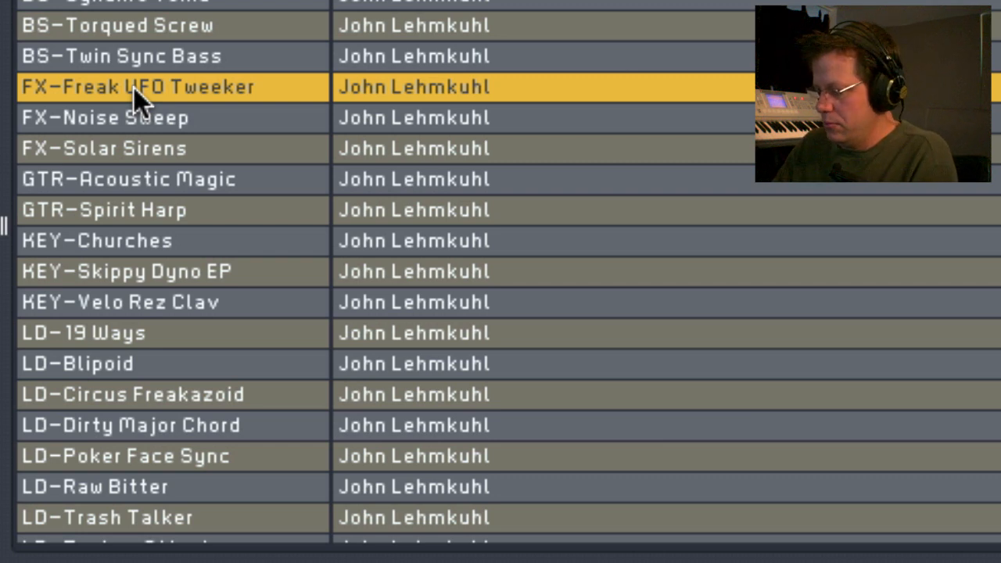
{"action": "left_click", "coordinate": [107, 119]}
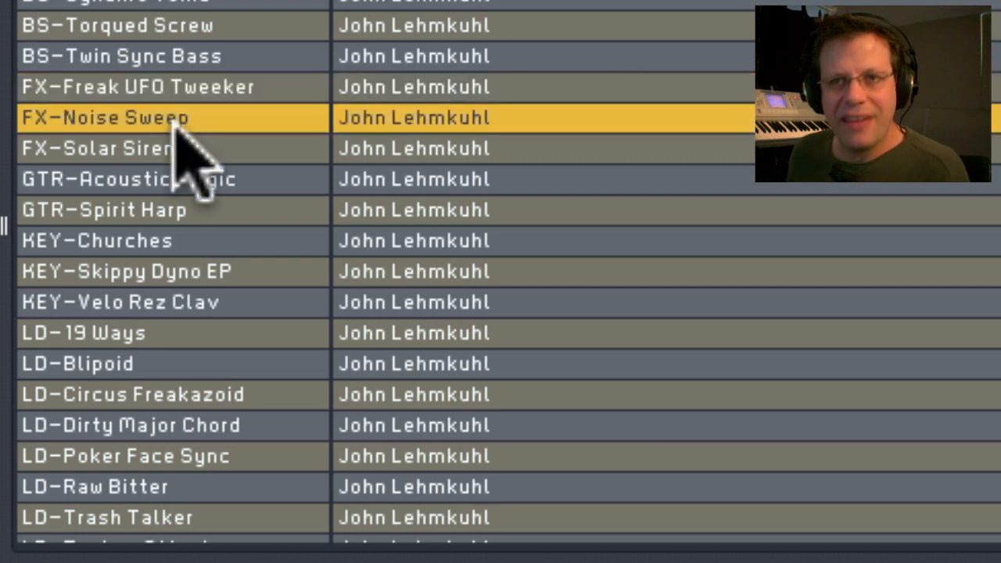